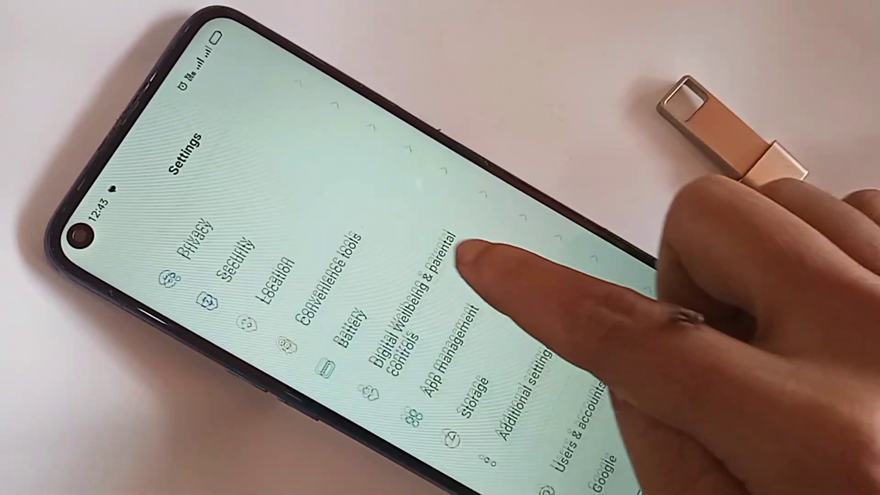
Scroll down the Settings list to reach Additional settings
{"action": "scroll", "scroll_direction": "down", "scroll_amount": 3}
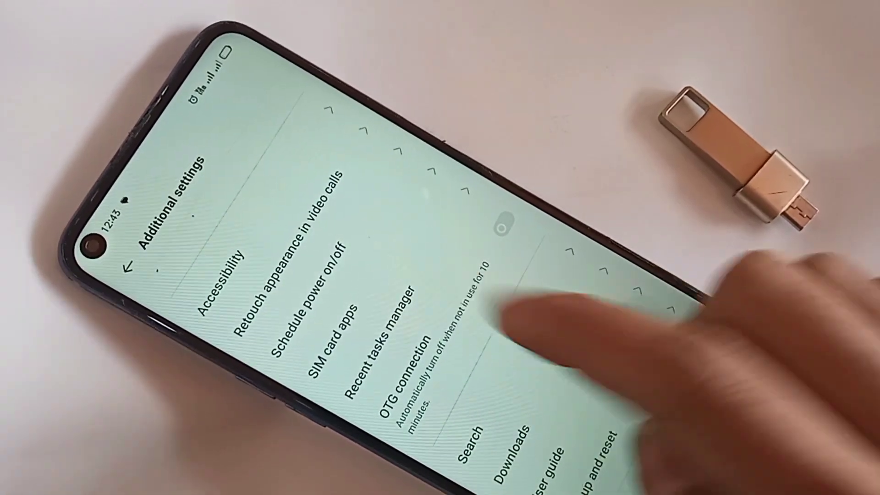
Switch the OTG connection toggle on in Additional settings
{"action": "left_click", "coordinate": [501, 225]}
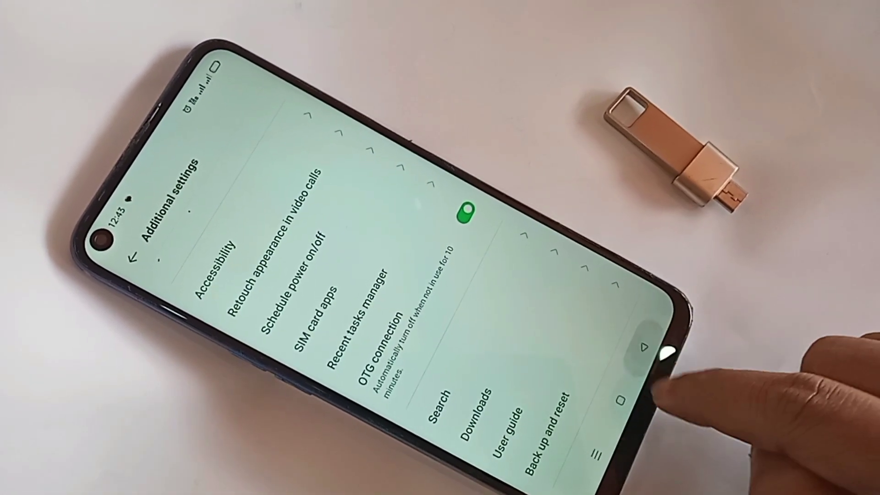
{"action": "left_click", "coordinate": [624, 397]}
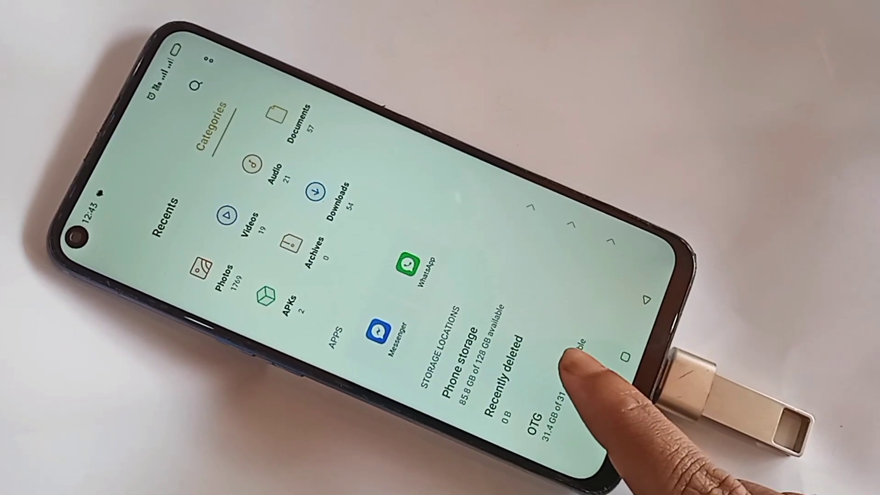
Open the OTG drive under Storage locations to browse its folders
{"action": "left_click", "coordinate": [539, 415]}
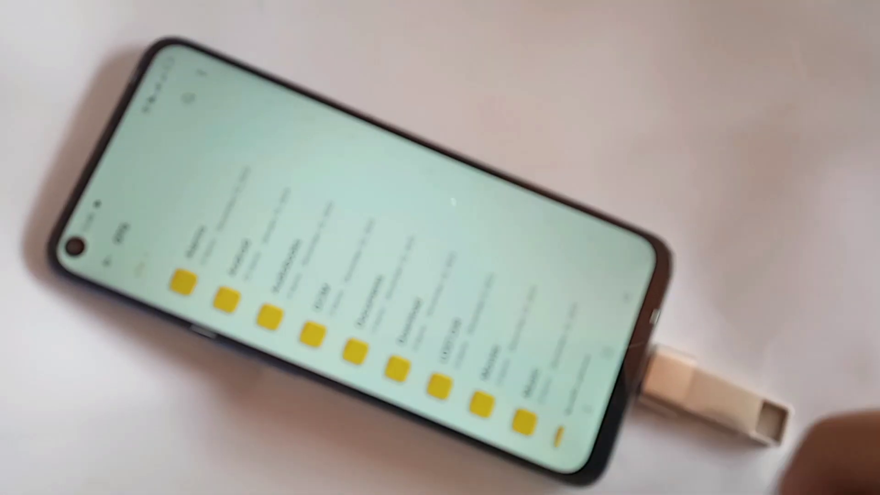